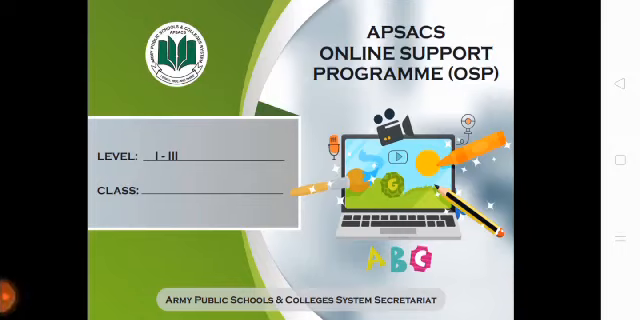
text(One)
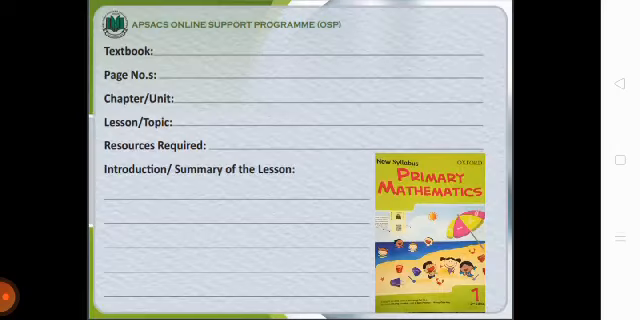
text(Primary Mathematics)
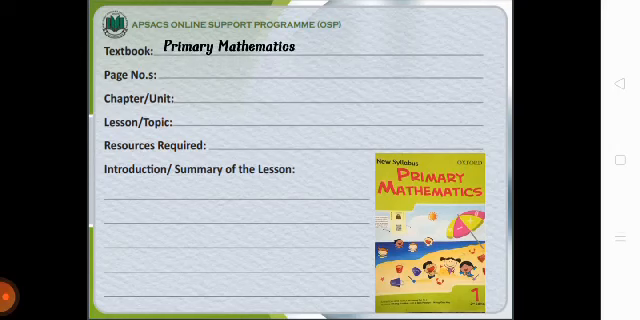
text(Textbook page# 161-162)
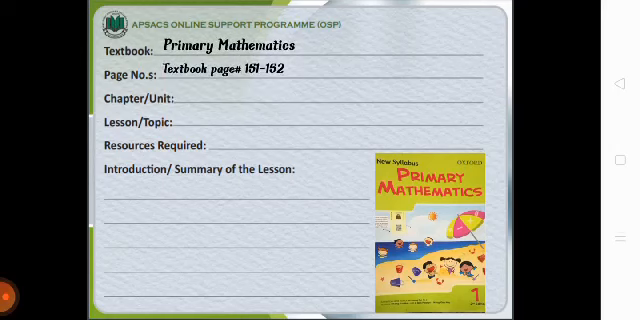
text(13)
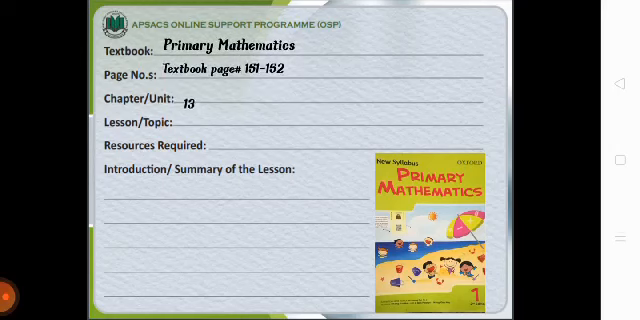
text(Multiplication)
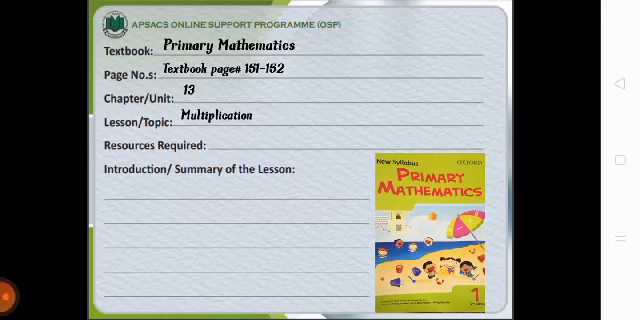
text(Textbook , Notebook)
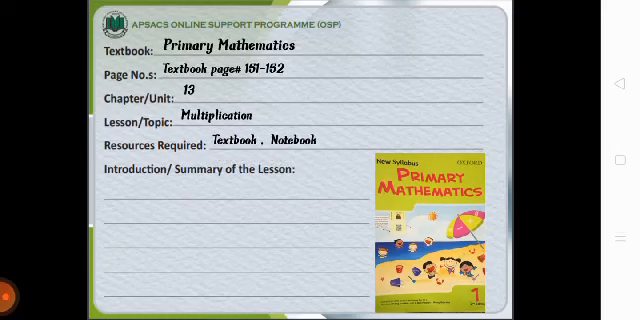
text(Students will be able to solve the Multiplication questions and learn the tables.)
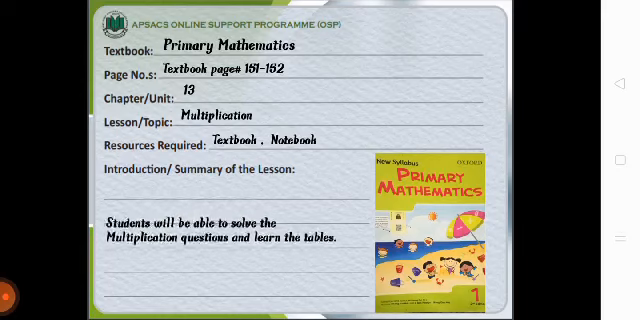